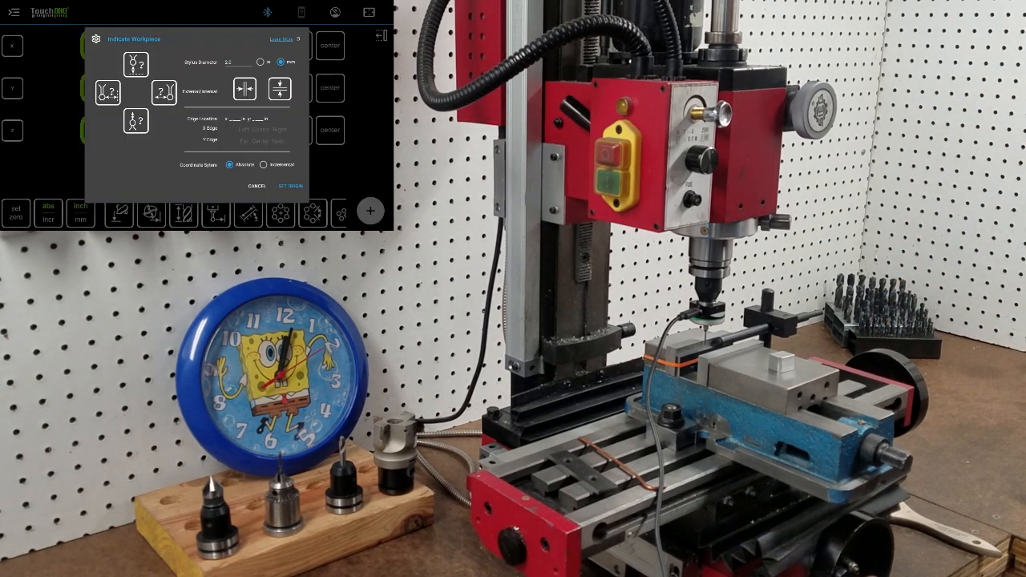
Select the edge-position option for the workpiece edge being probed with the edge finder
click(134, 64)
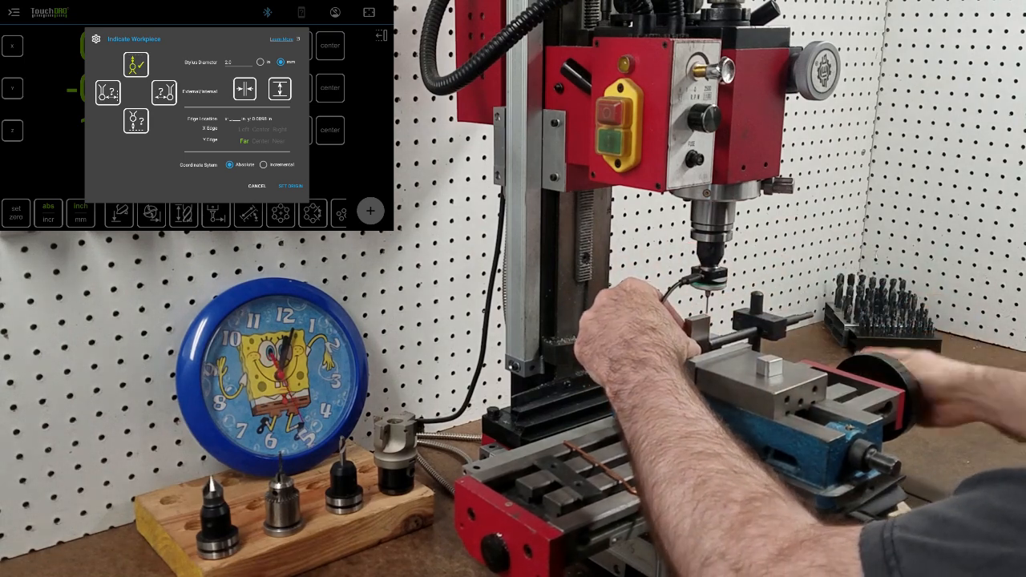
click(163, 91)
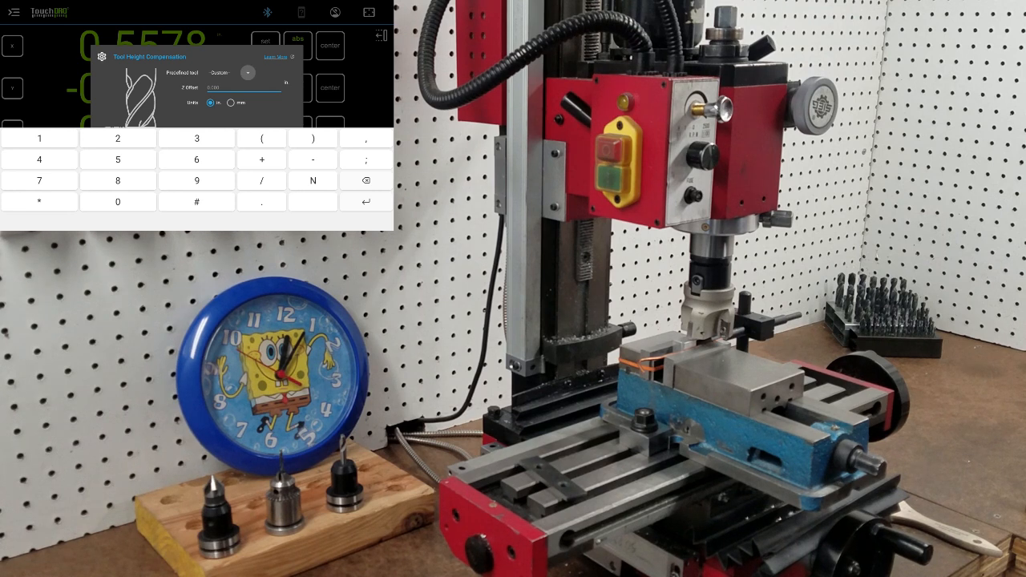
Select the Face Mill predefined tool and set its height compensation, returning Z to 0.6015
click(246, 72)
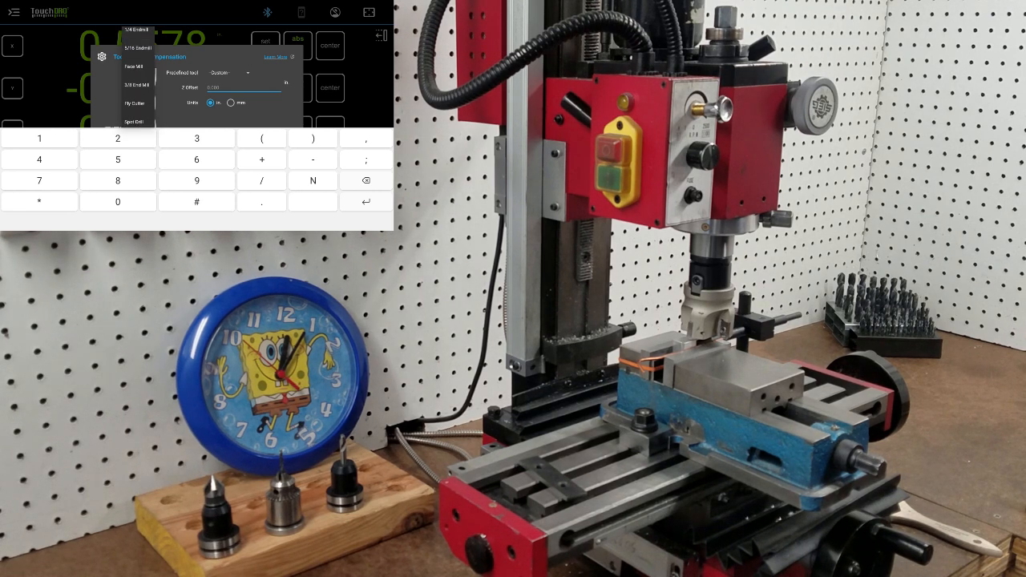
click(135, 67)
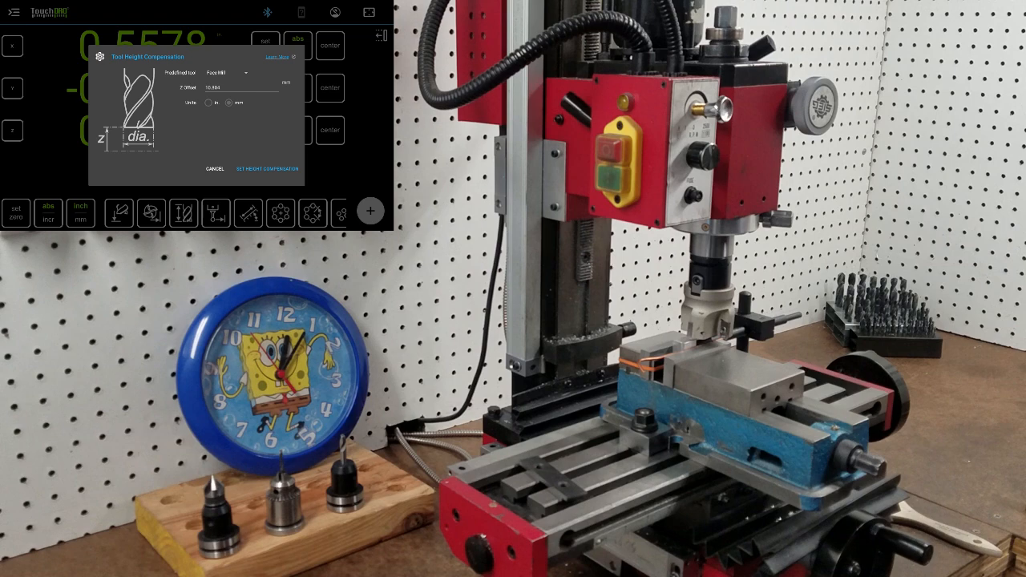
click(215, 168)
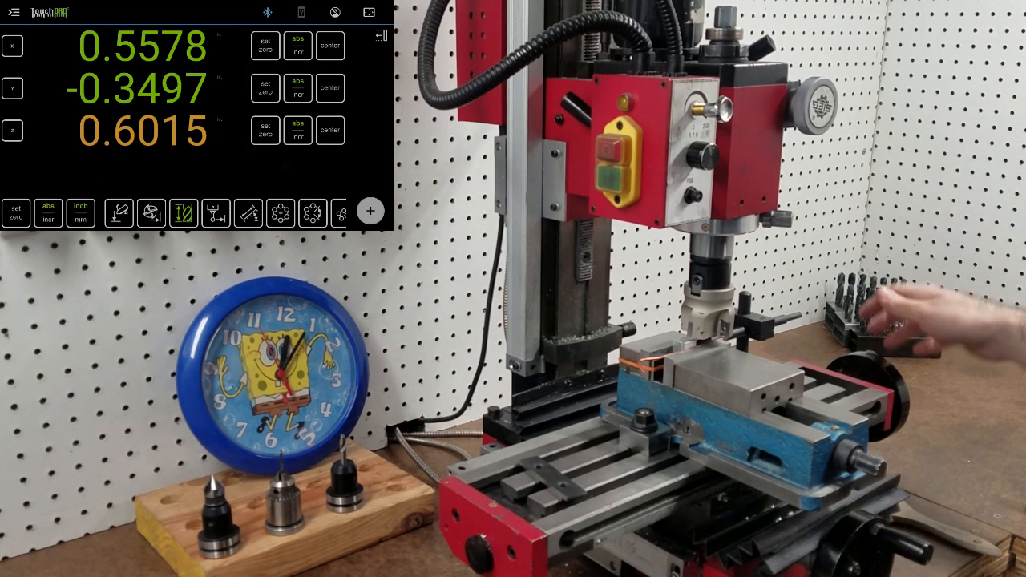